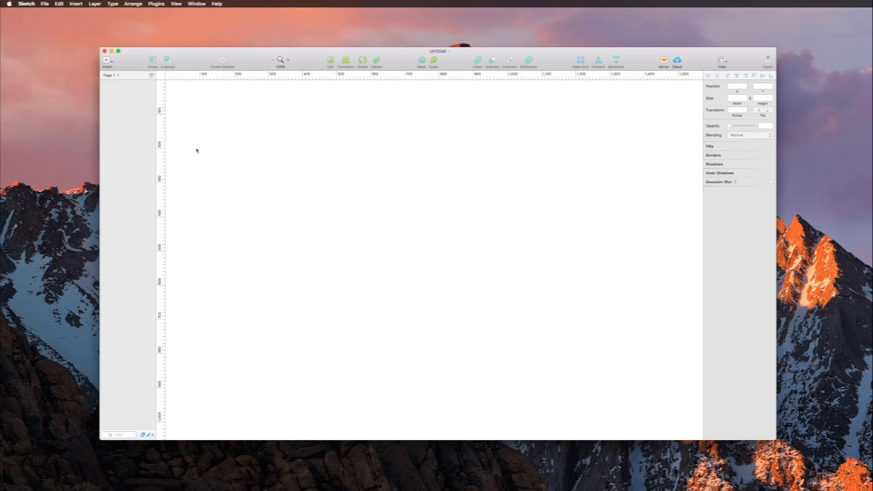
pyautogui.moveTo(273, 348)
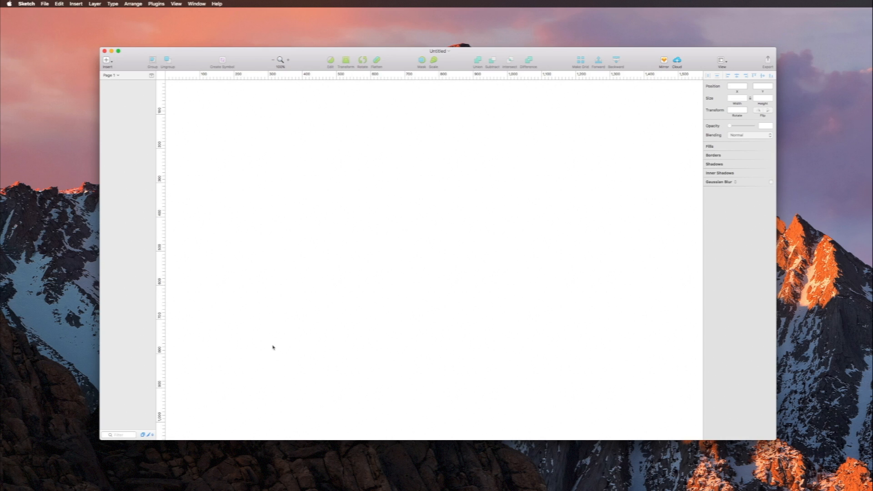
pyautogui.moveTo(505, 276)
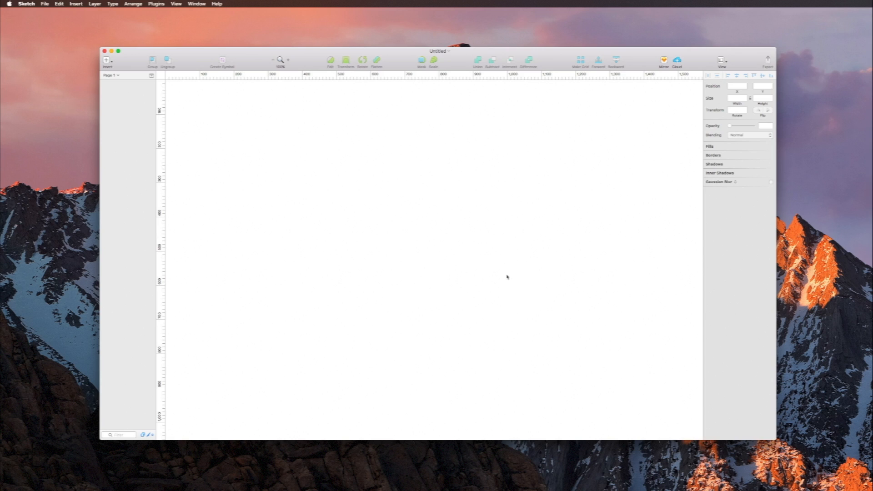
pyautogui.moveTo(453, 221)
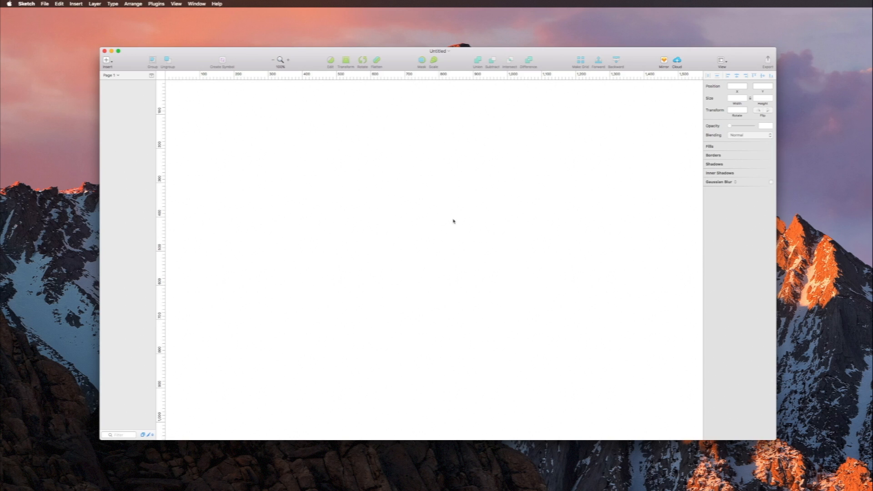
pyautogui.moveTo(455, 222)
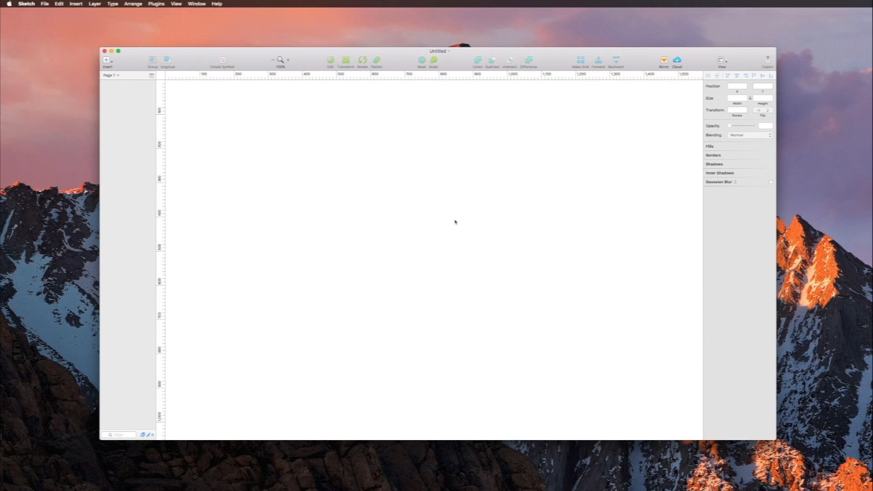
pyautogui.moveTo(723, 141)
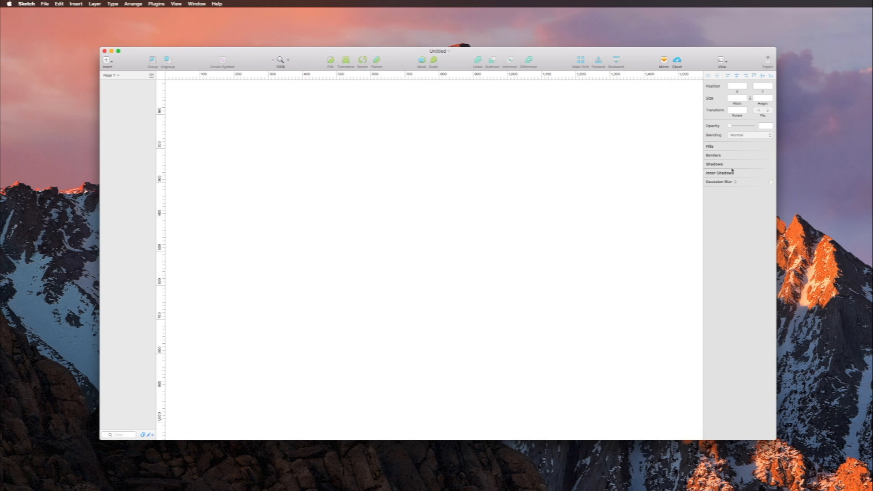
pyautogui.moveTo(724, 168)
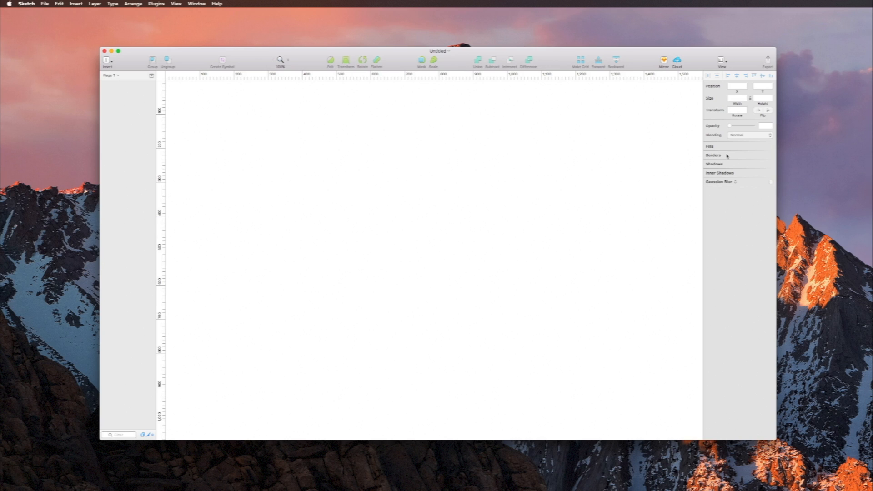
pyautogui.moveTo(759, 214)
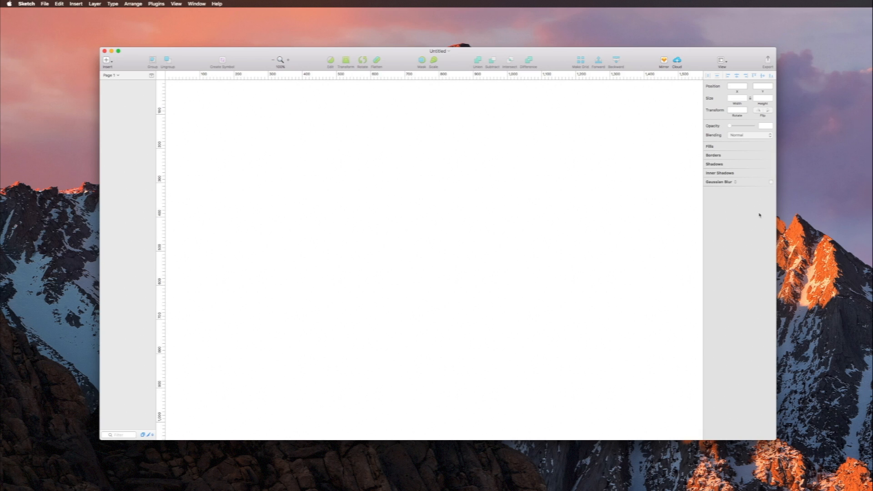
pyautogui.moveTo(714, 130)
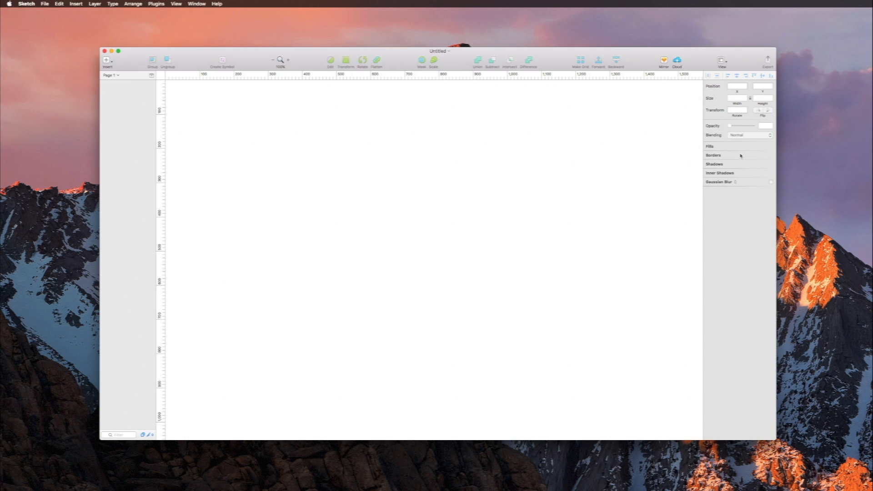
pyautogui.moveTo(114, 144)
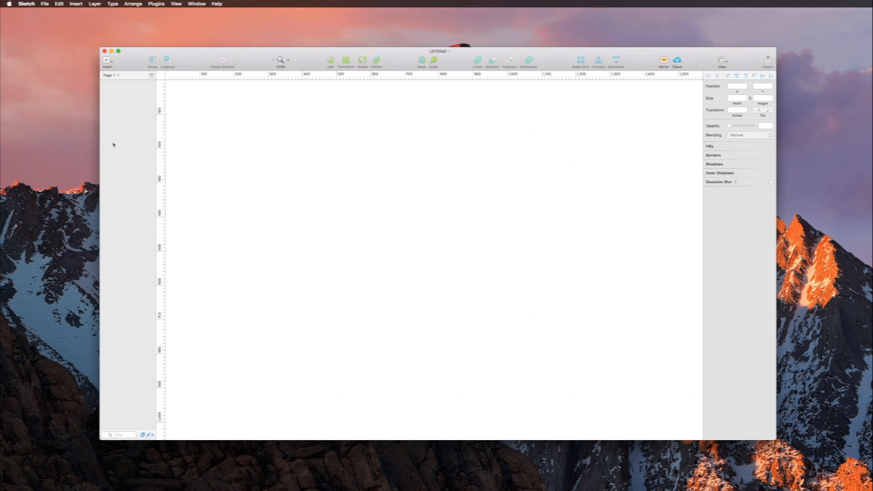
pyautogui.moveTo(132, 161)
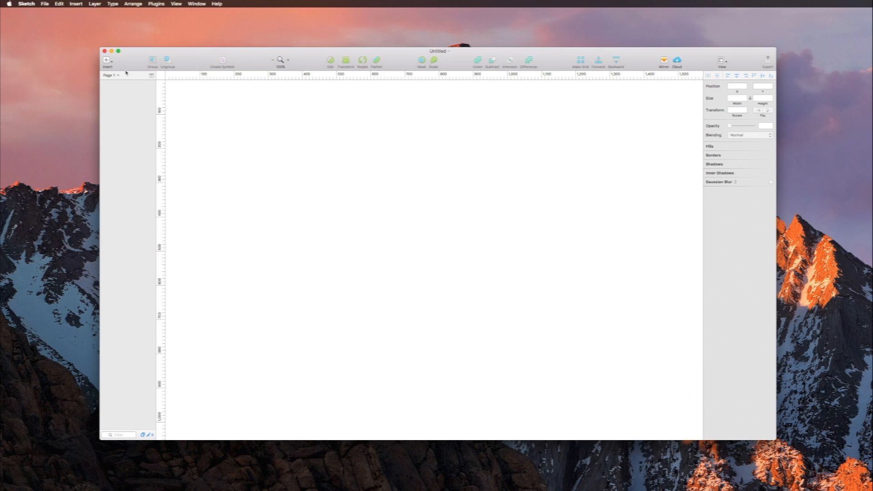
# - Open toolbar customization and keep toolbar items displayed as icons with text
pyautogui.click(176, 3)
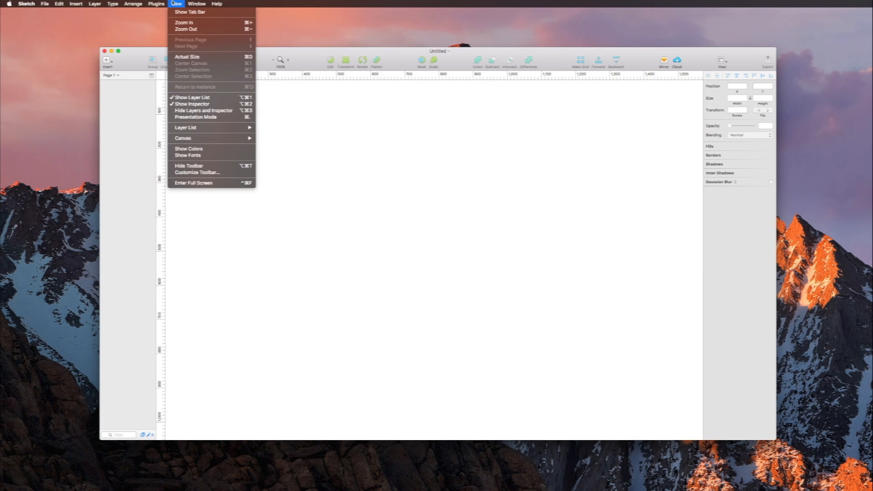
pyautogui.moveTo(195, 117)
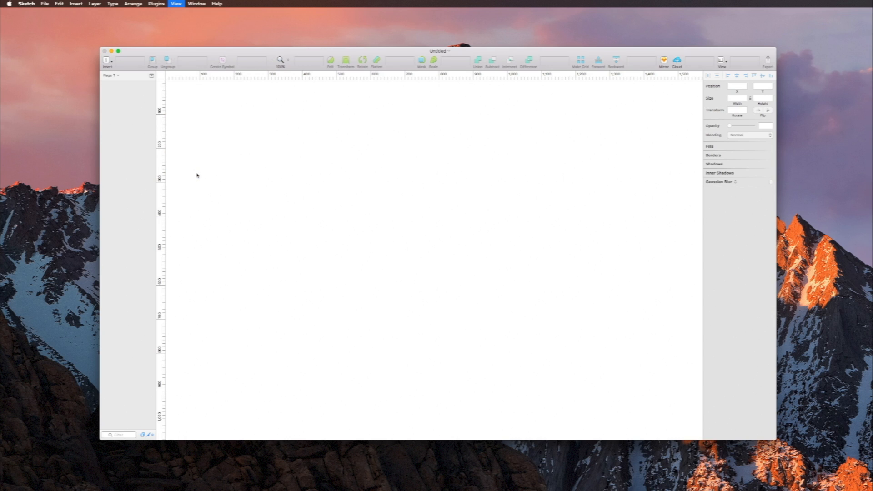
pyautogui.click(176, 3)
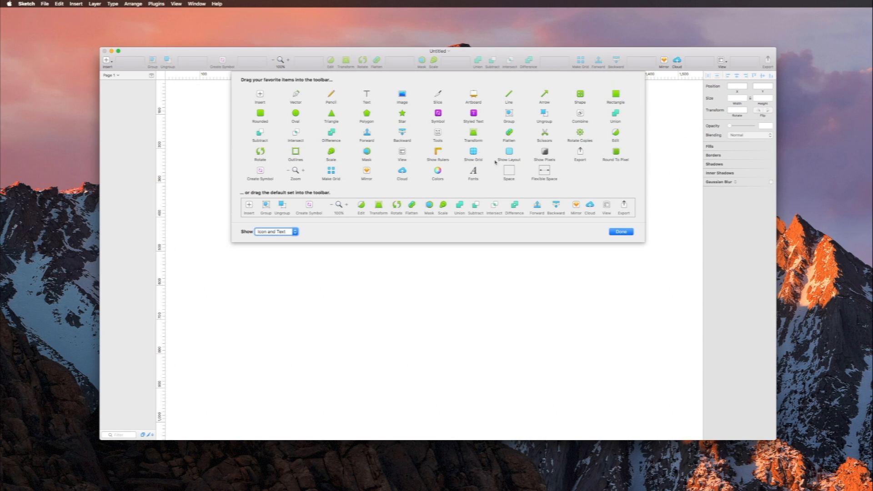
pyautogui.moveTo(425, 150)
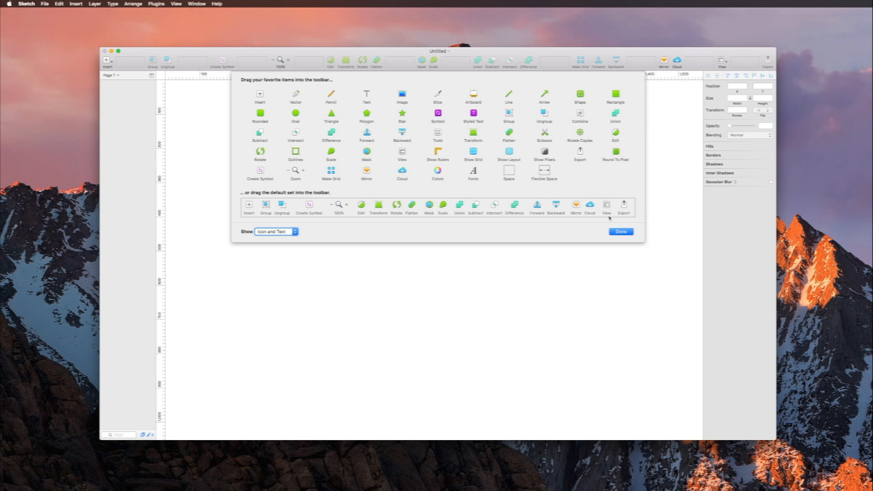
pyautogui.click(274, 231)
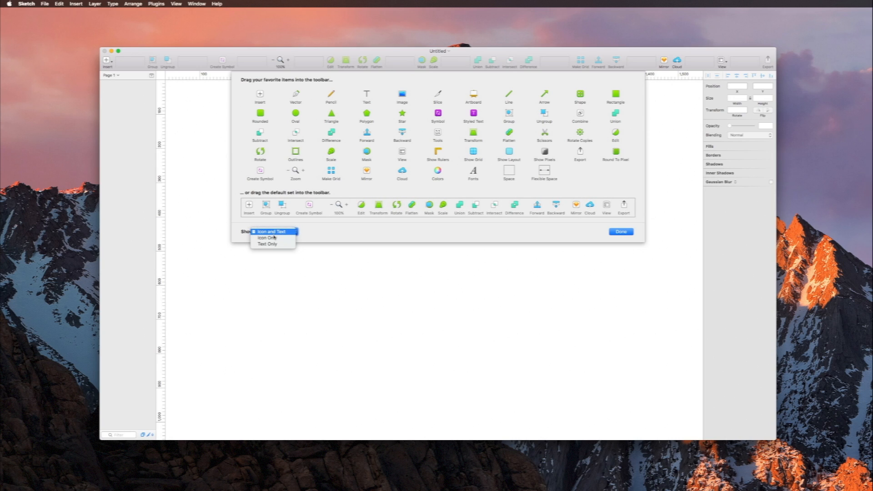
pyautogui.click(272, 231)
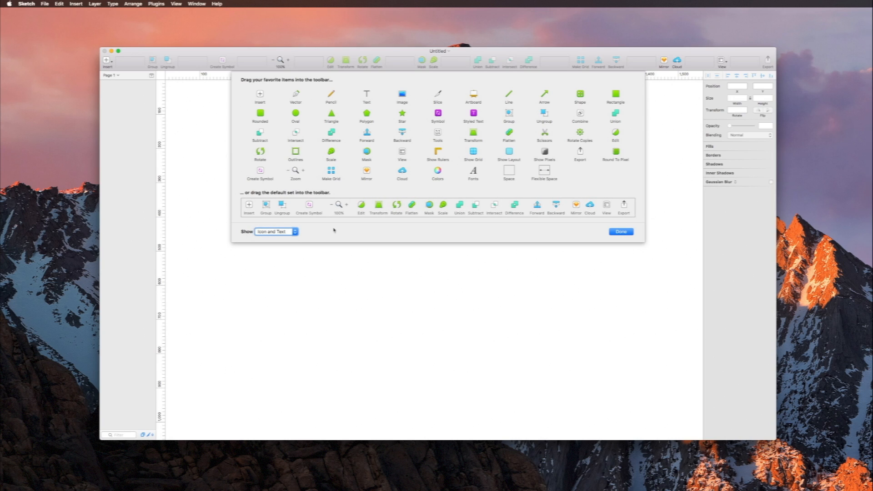
pyautogui.moveTo(615, 220)
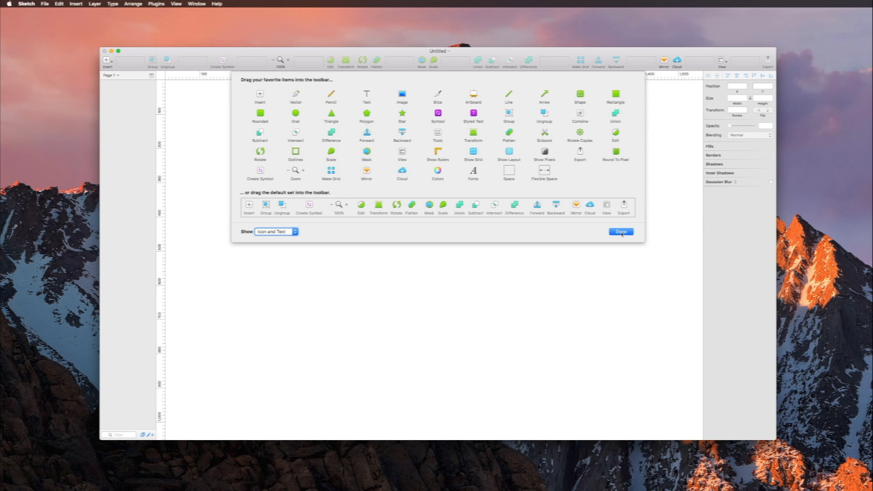
# - Finish toolbar customization and draw a large grey rectangle on the canvas
pyautogui.click(621, 232)
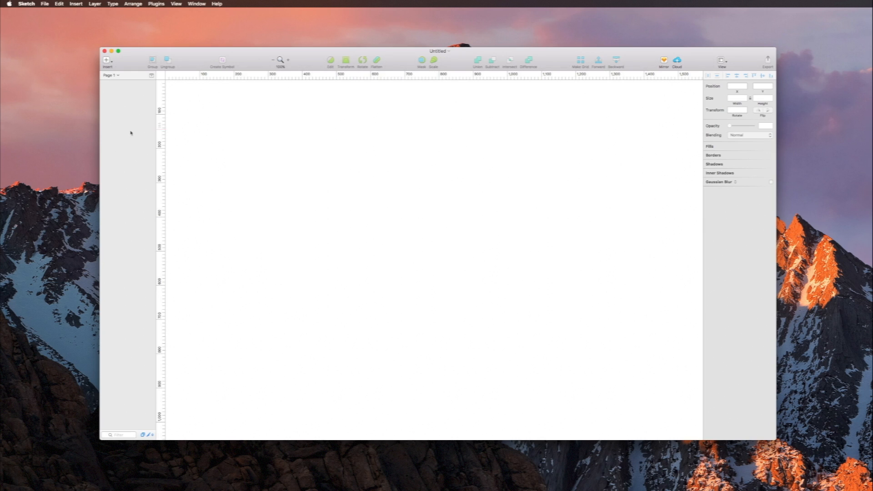
pyautogui.moveTo(500, 57)
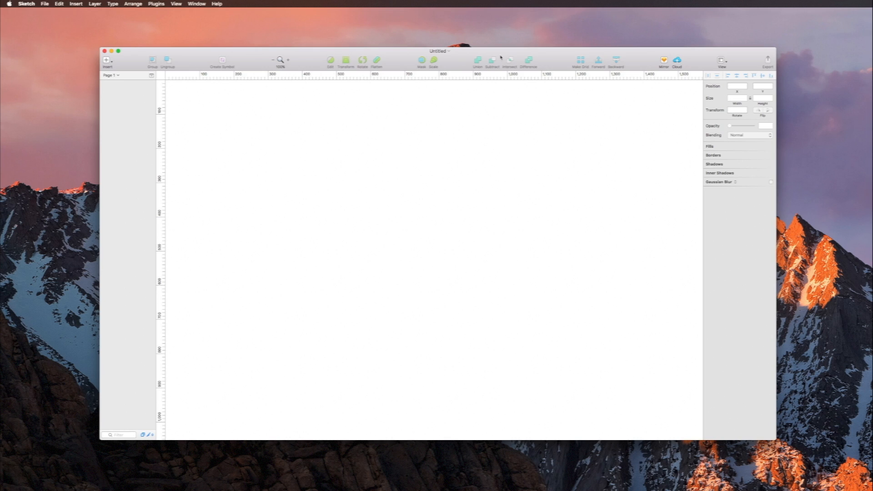
pyautogui.moveTo(492, 59)
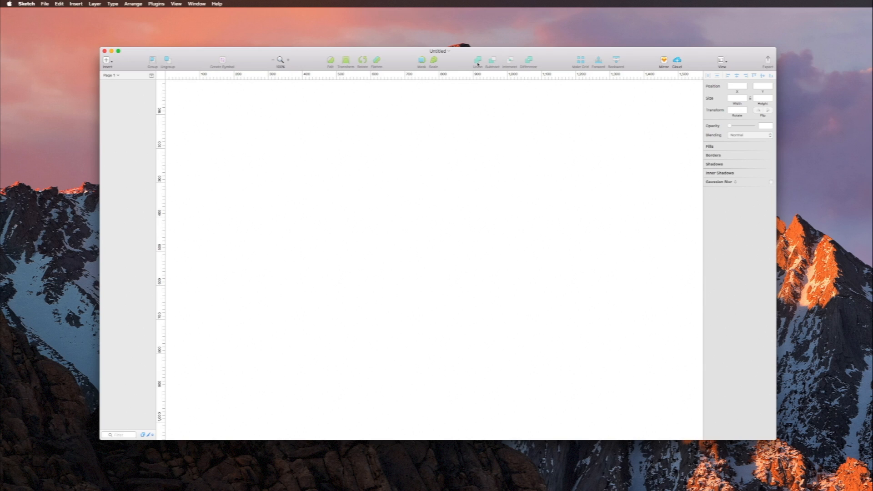
pyautogui.moveTo(192, 95)
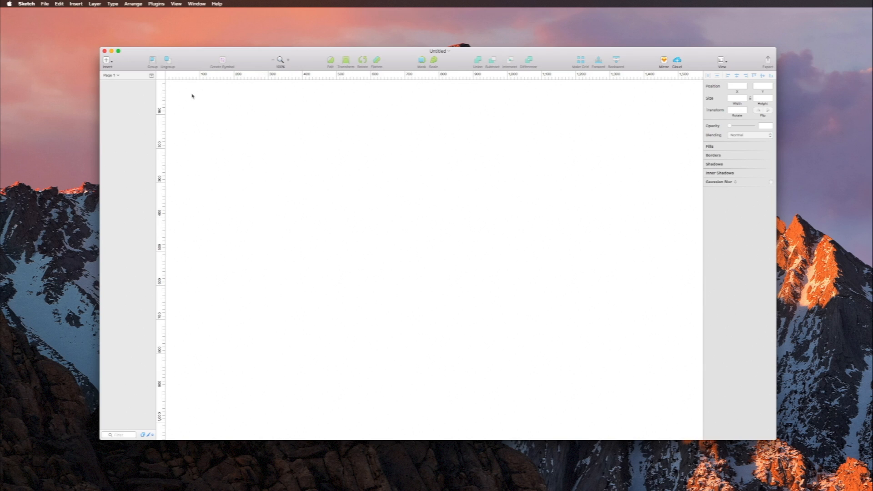
pyautogui.click(106, 60)
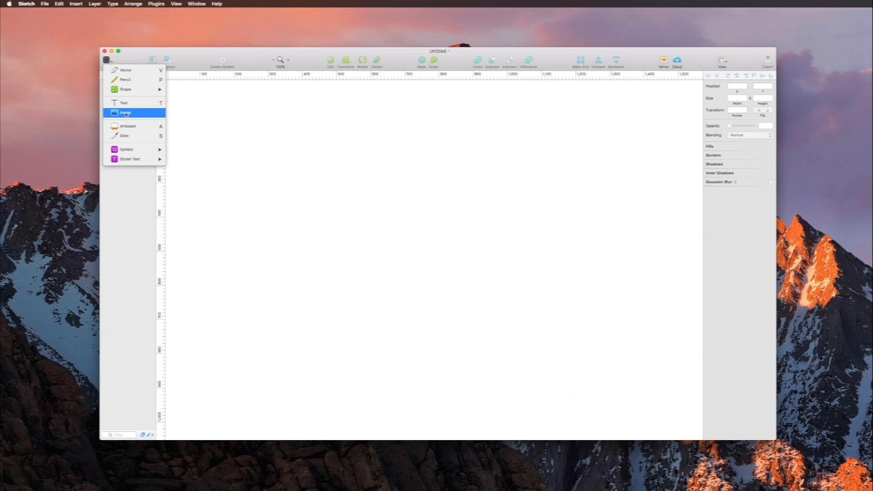
pyautogui.moveTo(128, 126)
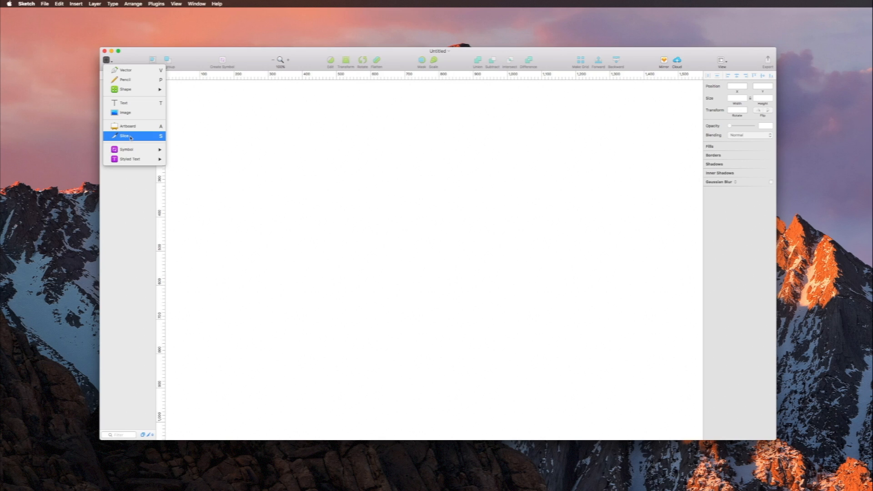
pyautogui.moveTo(129, 150)
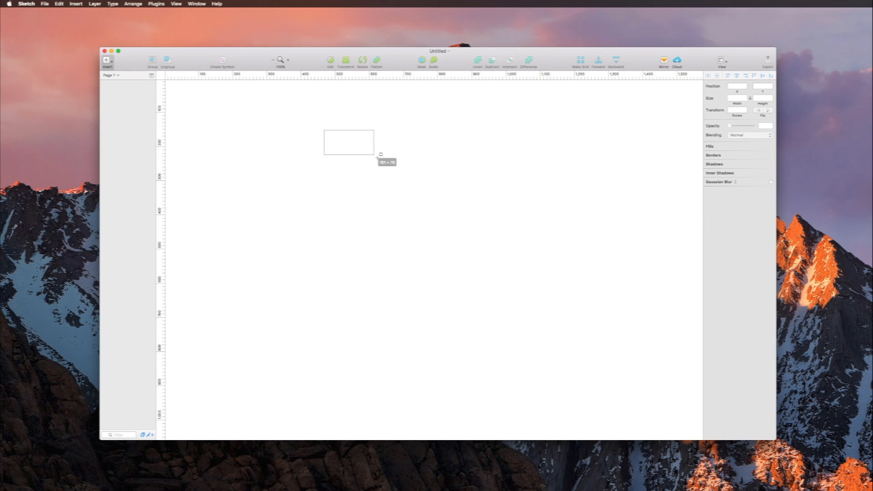
pyautogui.moveTo(380, 154); pyautogui.dragTo(517, 275)
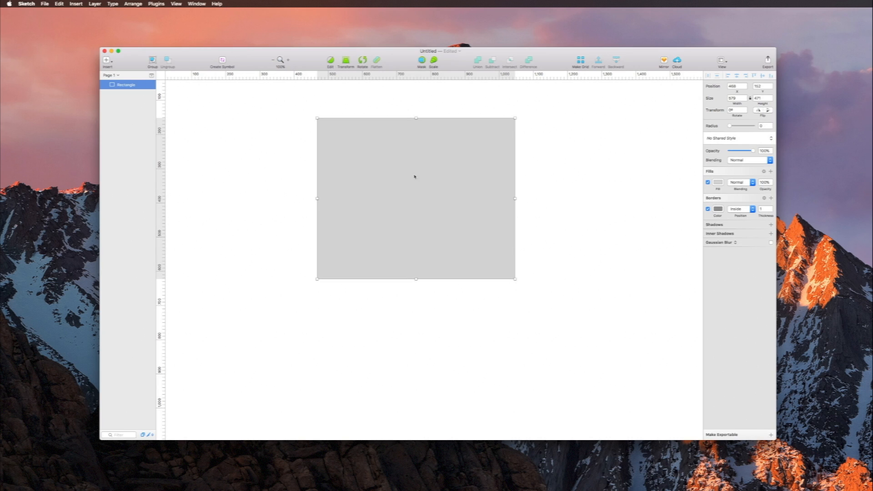
pyautogui.moveTo(208, 92)
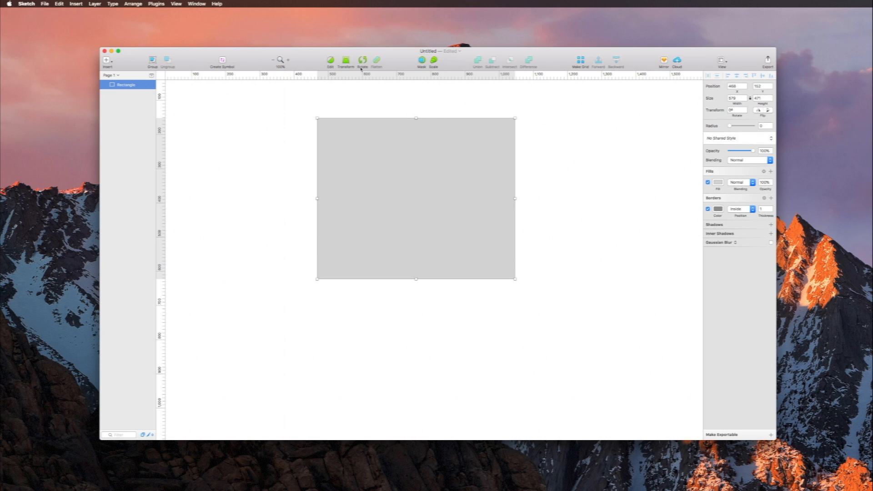
pyautogui.moveTo(594, 52)
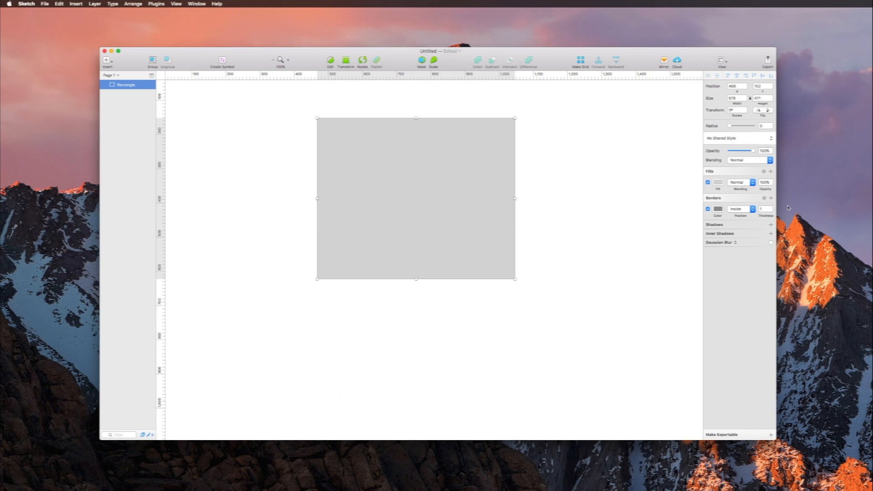
pyautogui.moveTo(733, 290)
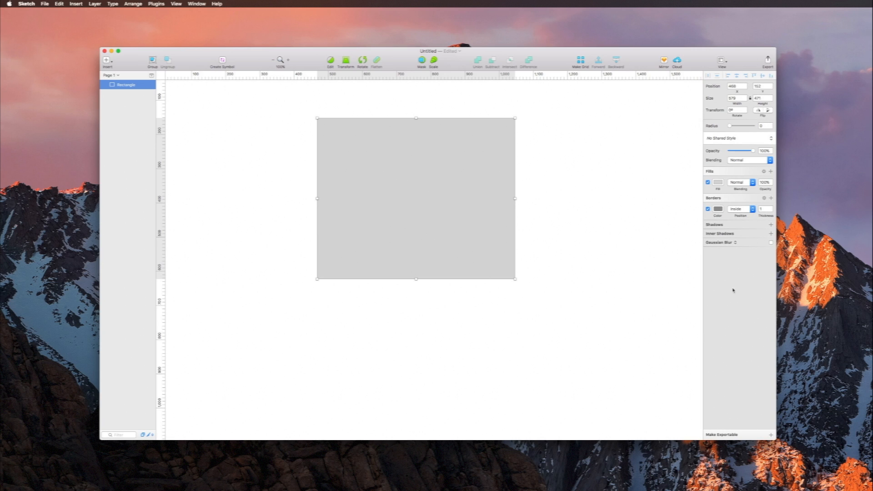
pyautogui.moveTo(716, 438)
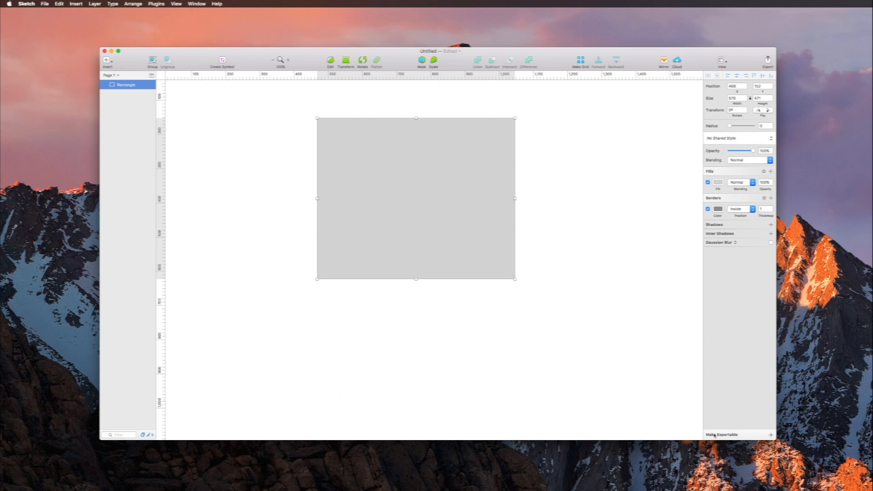
pyautogui.moveTo(695, 404)
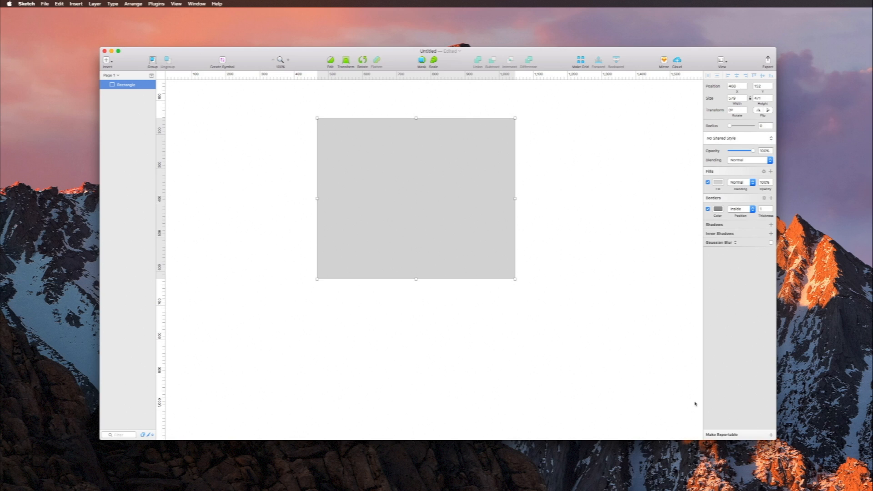
pyautogui.moveTo(652, 371)
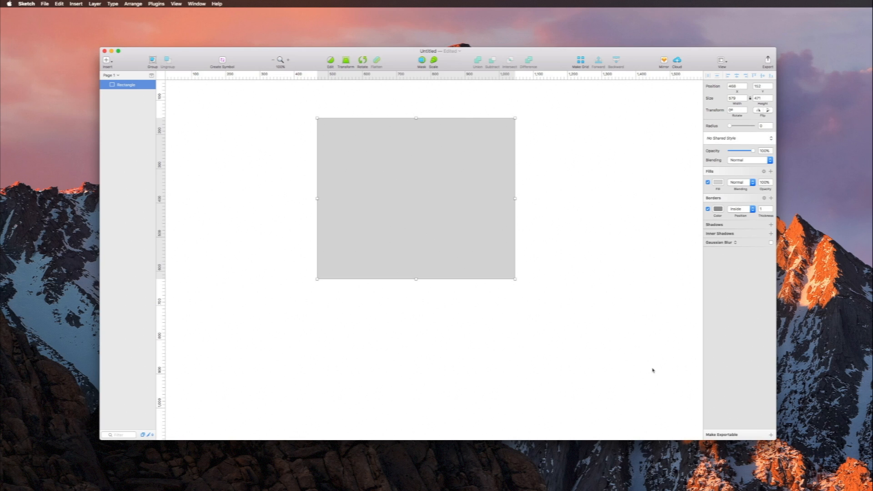
pyautogui.moveTo(693, 218)
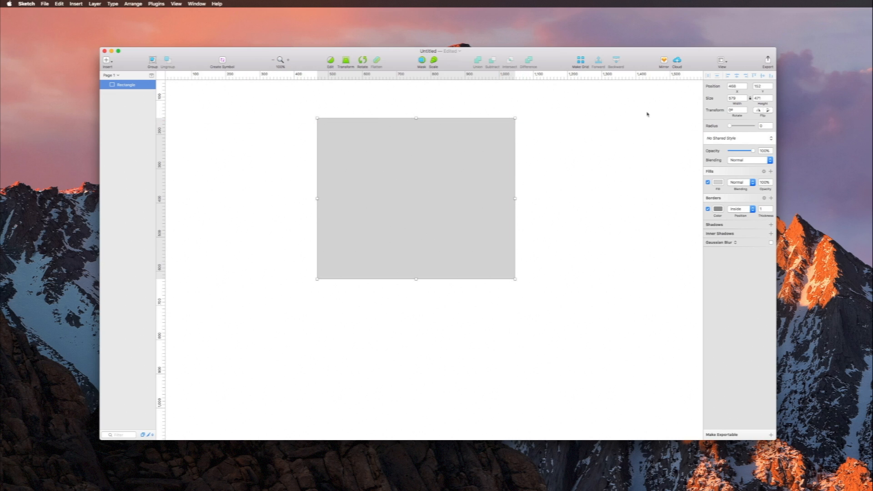
pyautogui.moveTo(687, 128)
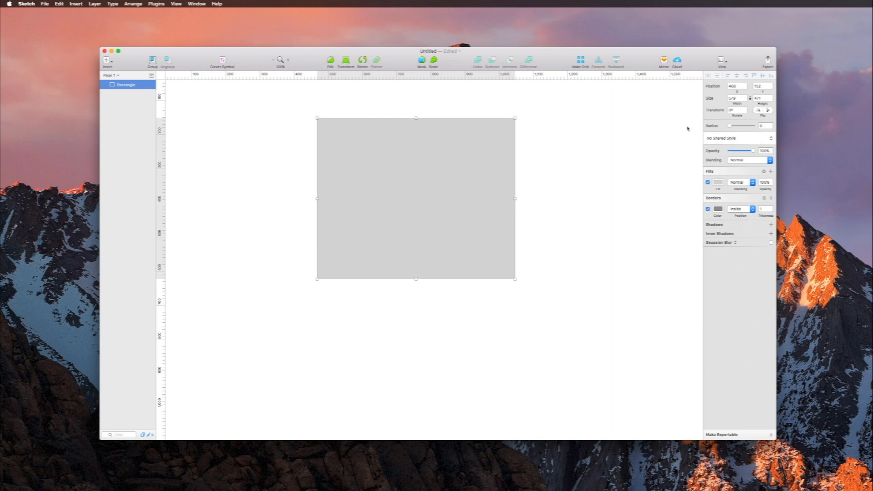
pyautogui.moveTo(592, 232)
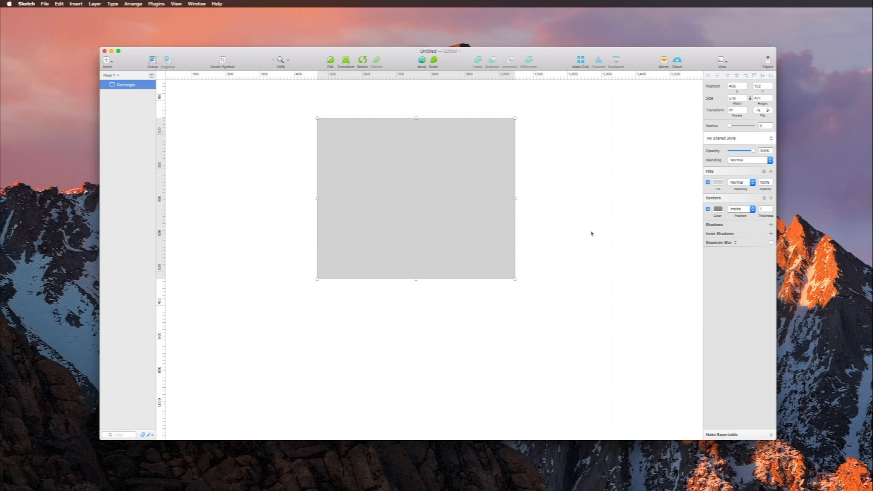
pyautogui.moveTo(255, 146)
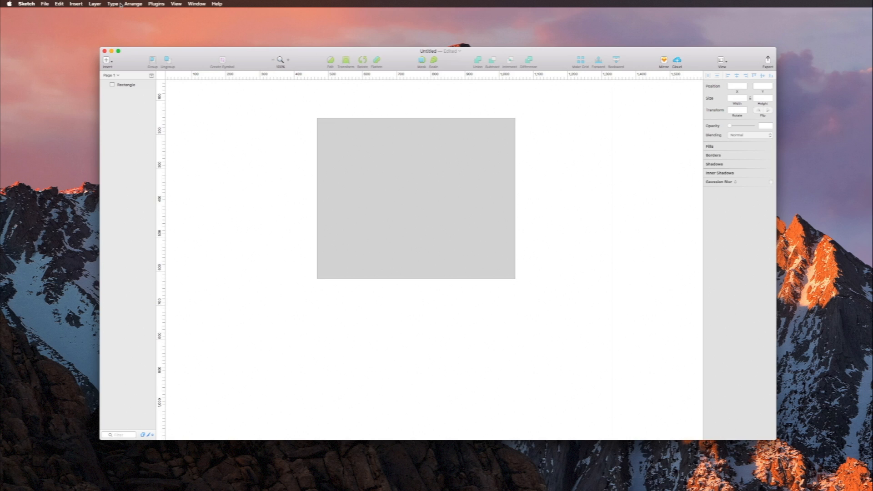
pyautogui.click(110, 3)
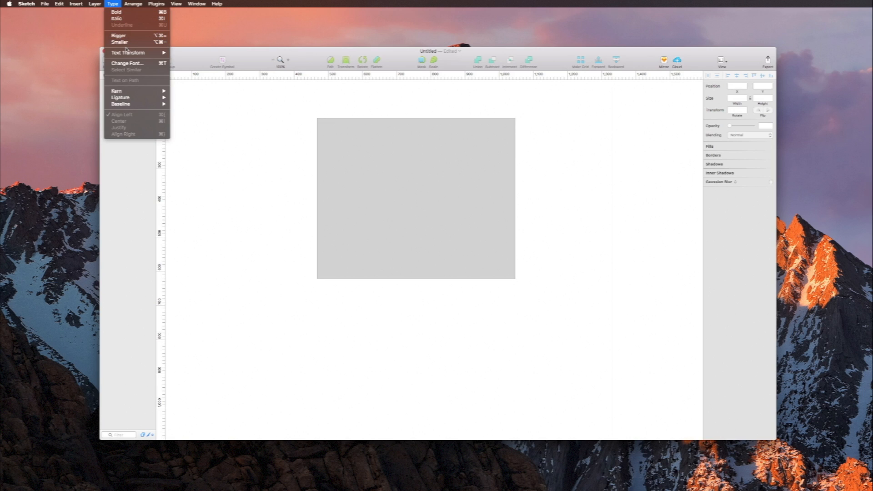
pyautogui.moveTo(131, 52)
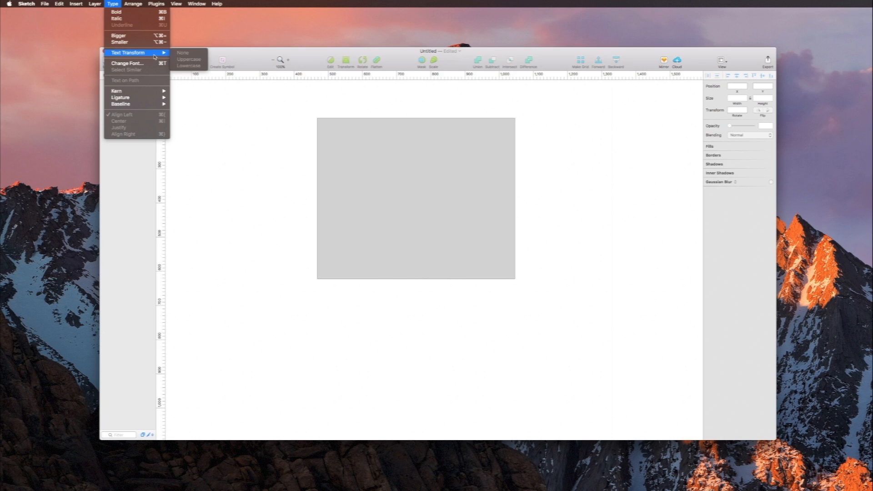
pyautogui.click(55, 3)
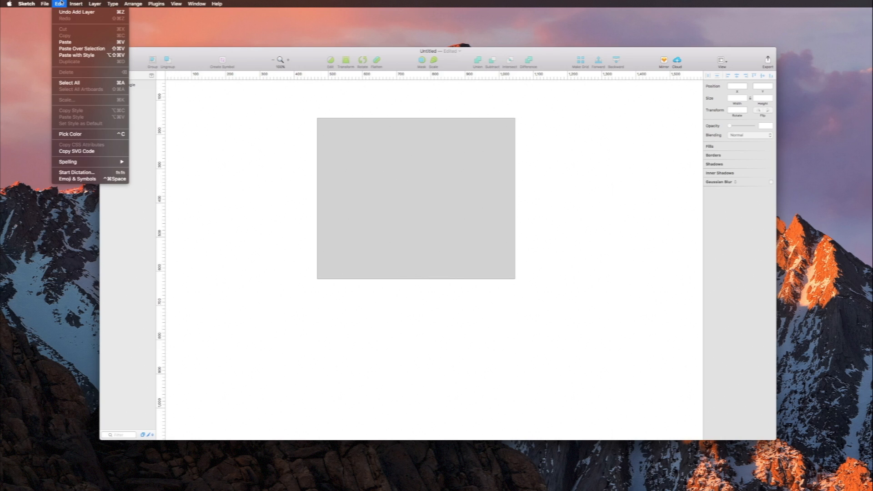
pyautogui.click(158, 4)
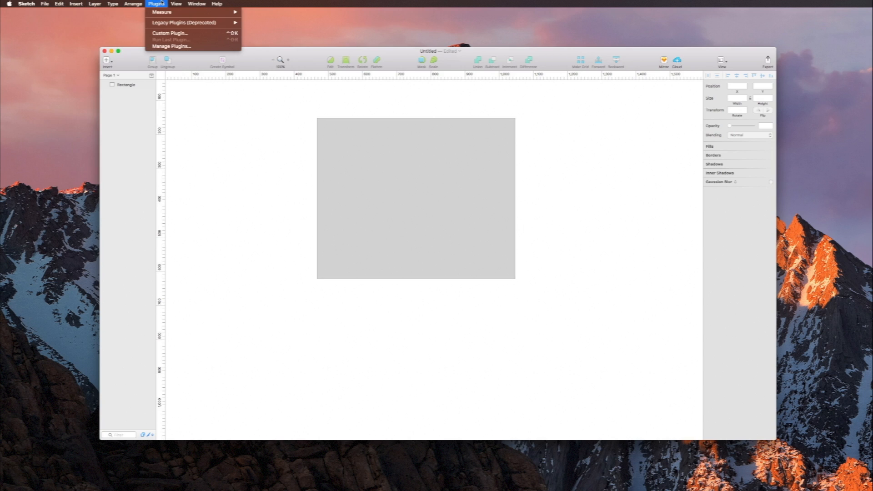
pyautogui.click(196, 4)
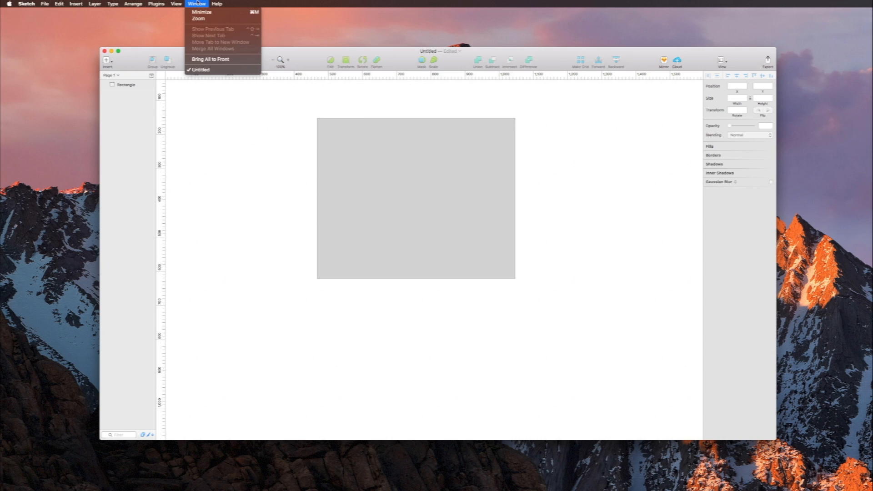
pyautogui.moveTo(645, 239)
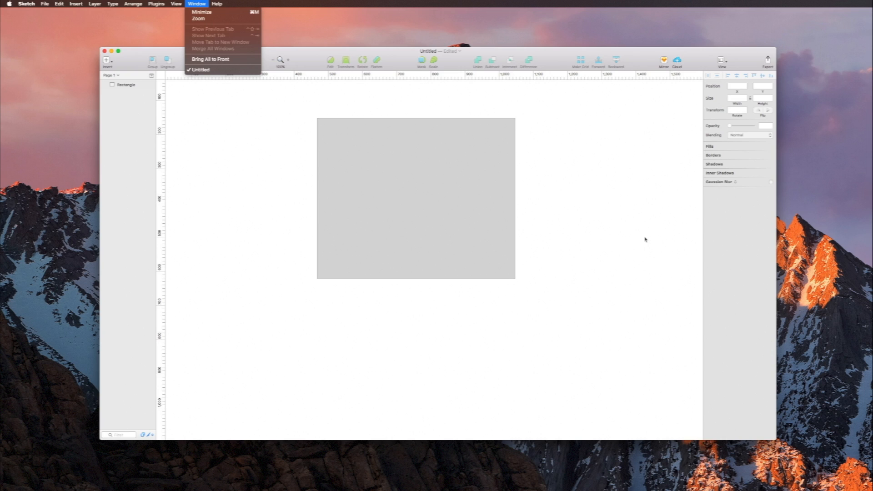
pyautogui.click(171, 3)
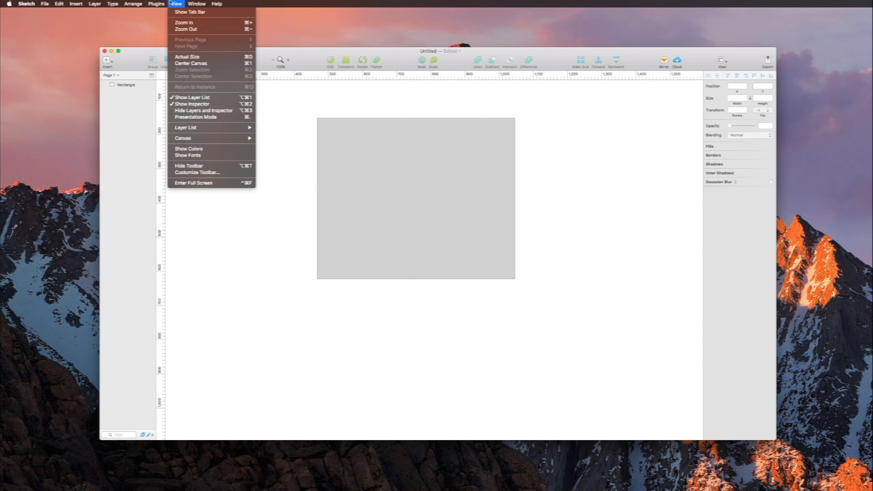
pyautogui.click(15, 3)
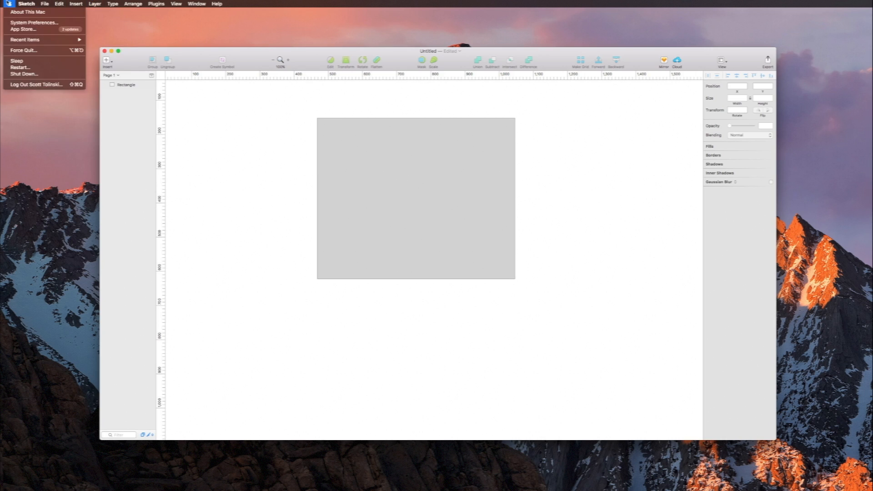
pyautogui.click(229, 3)
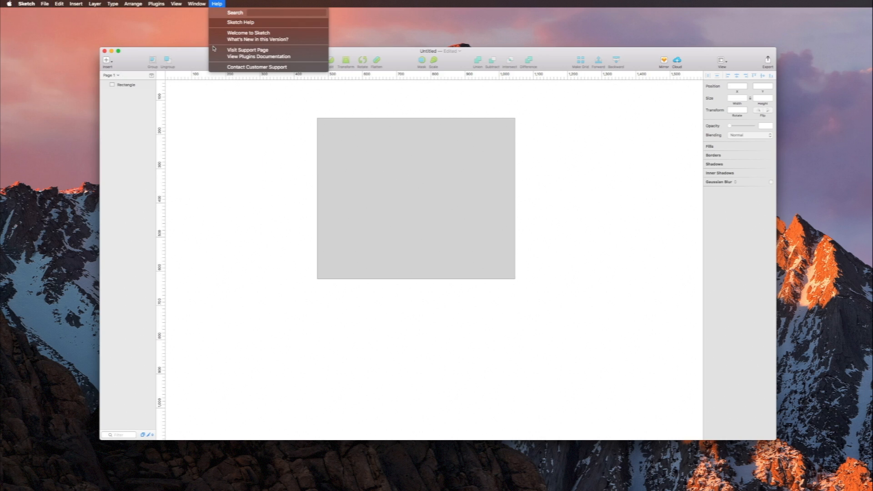
pyautogui.click(145, 3)
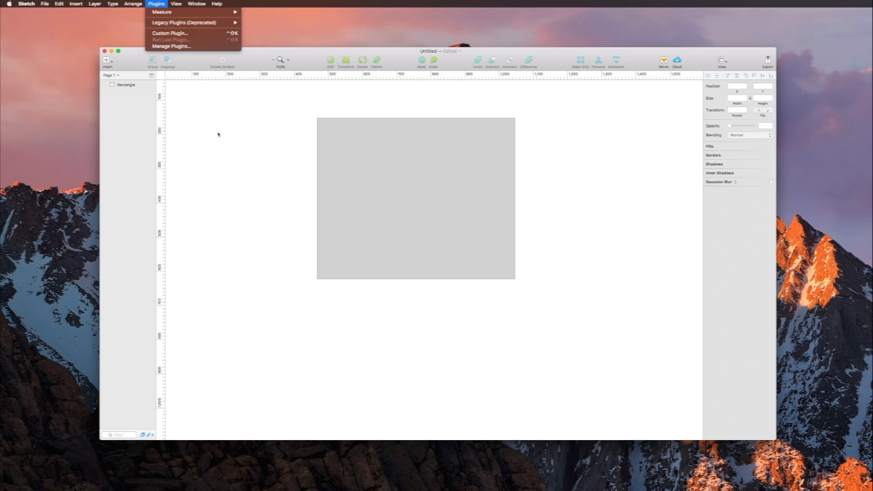